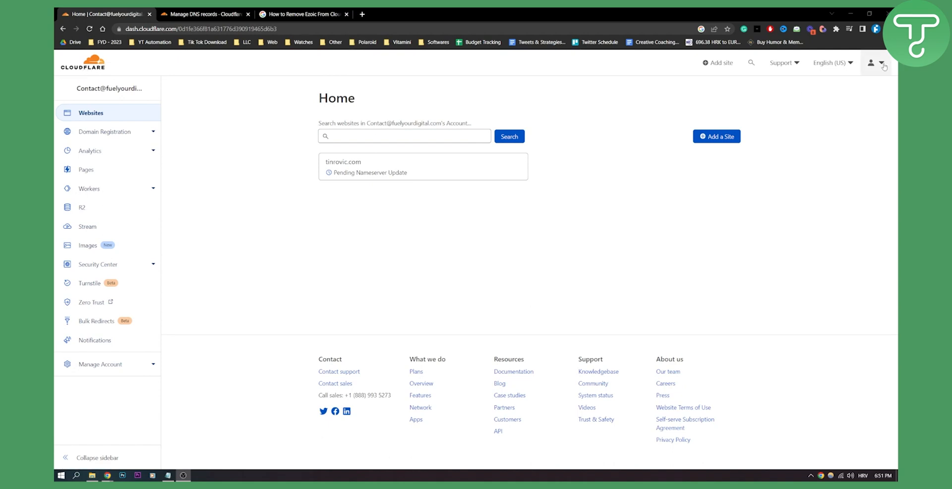
# Step: Open the account's My Profile preferences page from the user icon
pyautogui.click(872, 63)
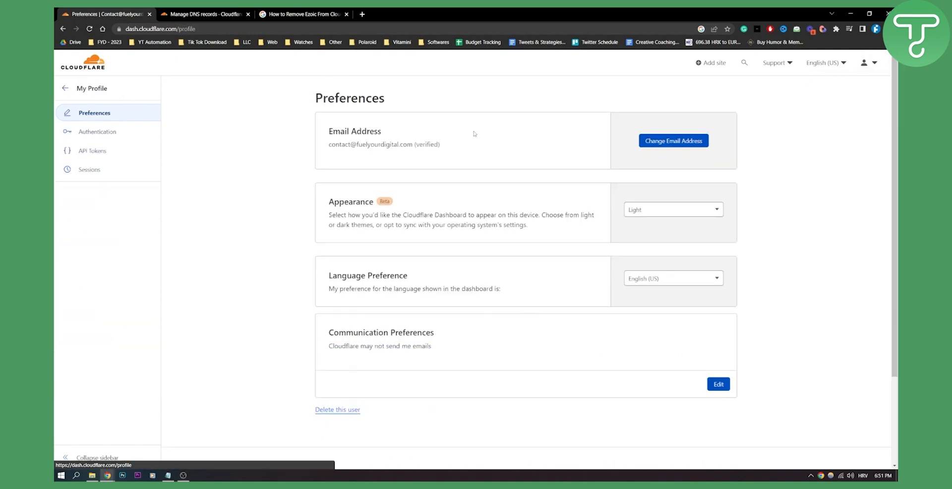
# Step: View the API Tokens list showing no tokens, then return to the account's websites home
pyautogui.click(93, 151)
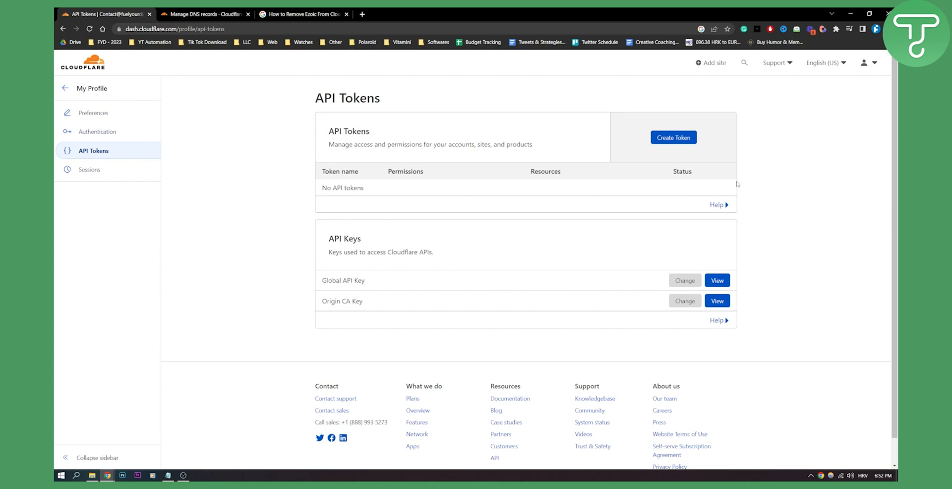
pyautogui.moveTo(346, 190)
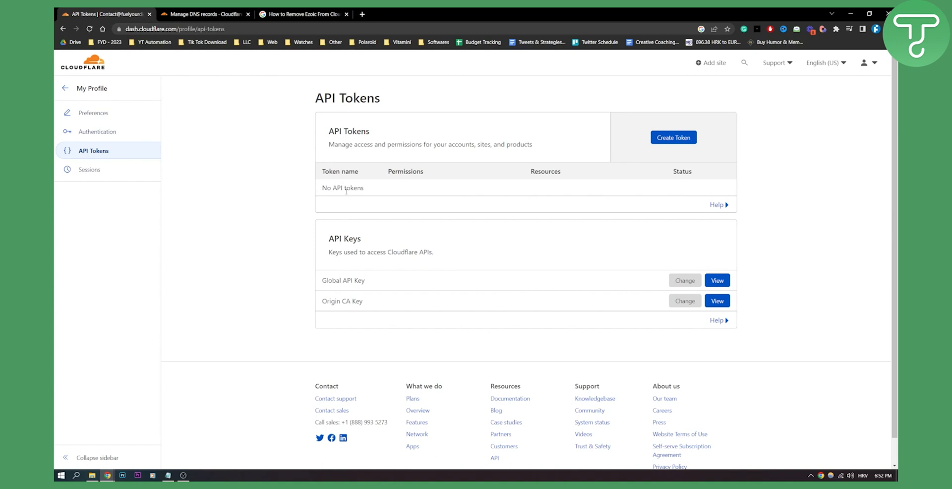
pyautogui.moveTo(699, 190)
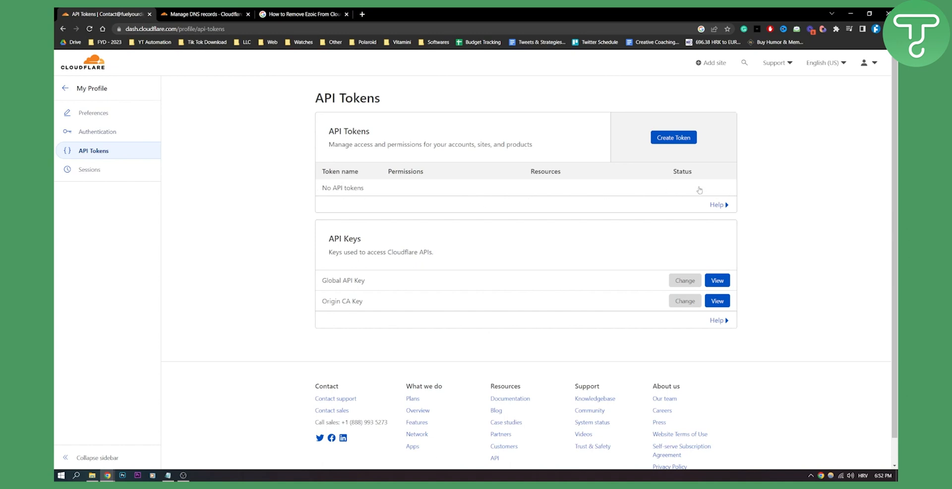
pyautogui.moveTo(728, 187)
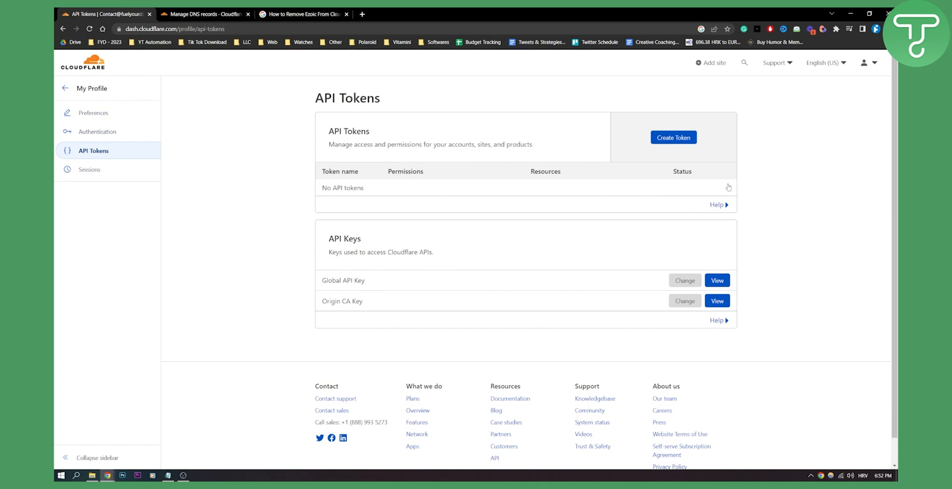
pyautogui.moveTo(720, 250)
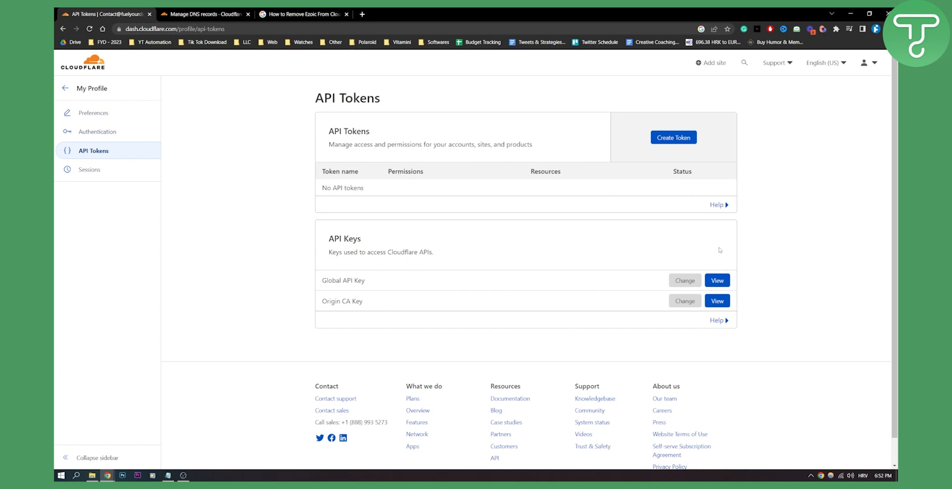
pyautogui.moveTo(572, 198)
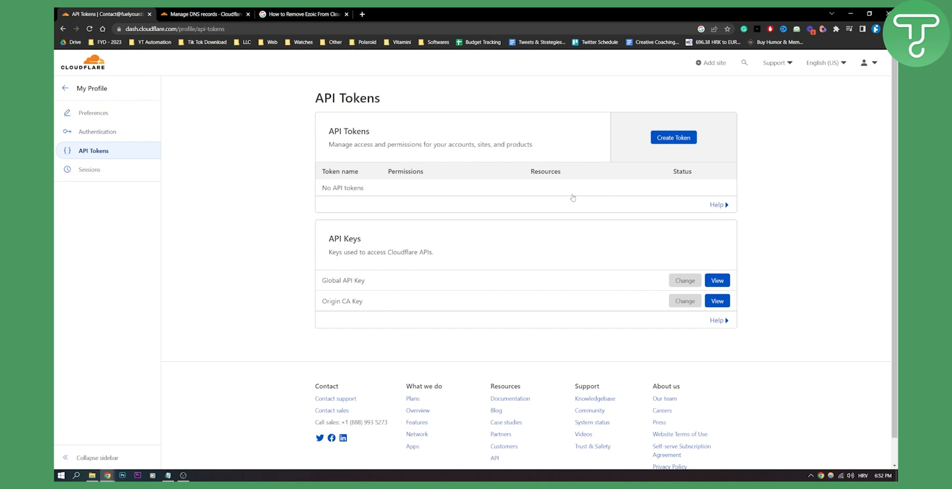
pyautogui.moveTo(341, 114)
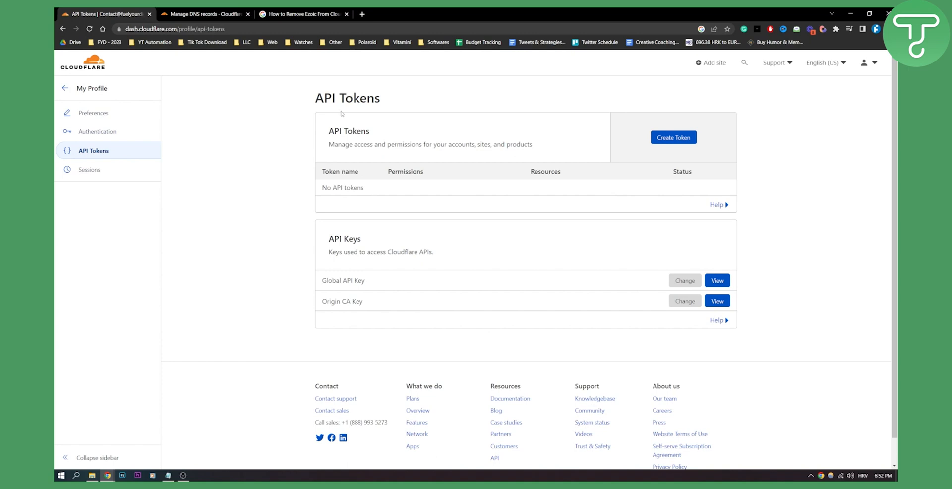
pyautogui.moveTo(723, 189)
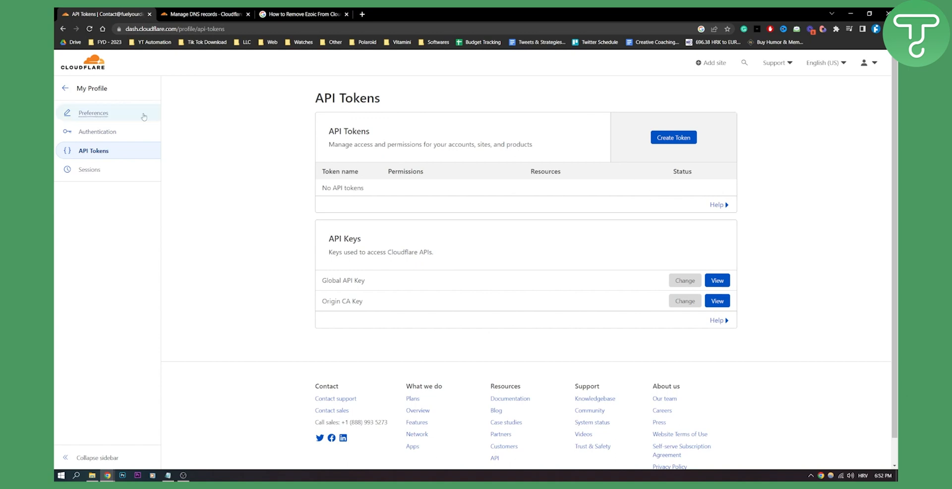
pyautogui.click(65, 89)
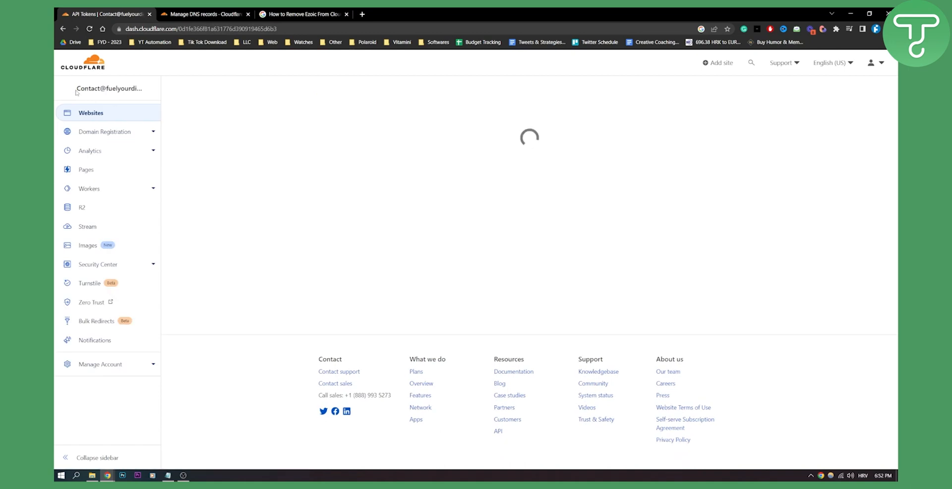